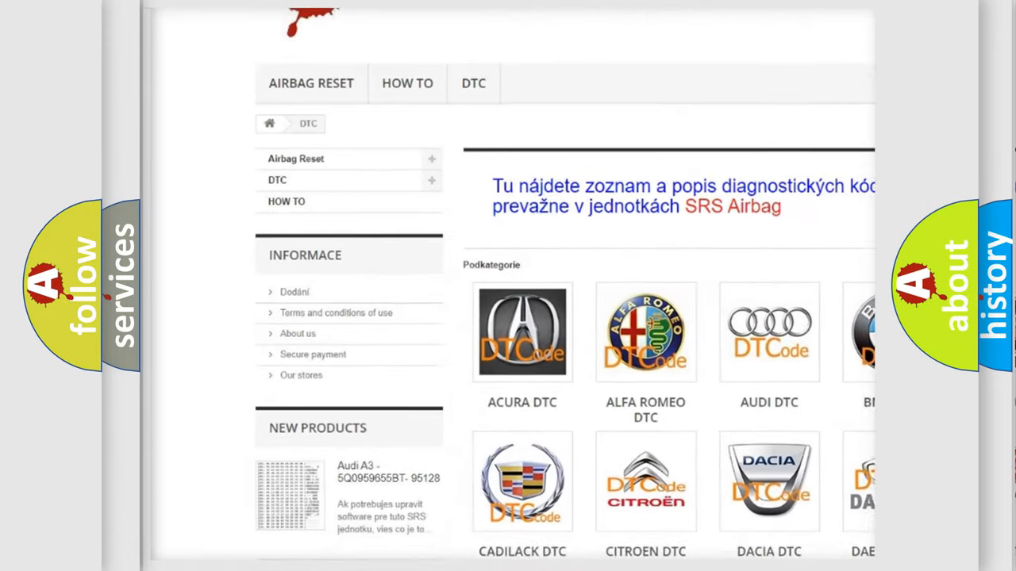
scroll(down, 3)
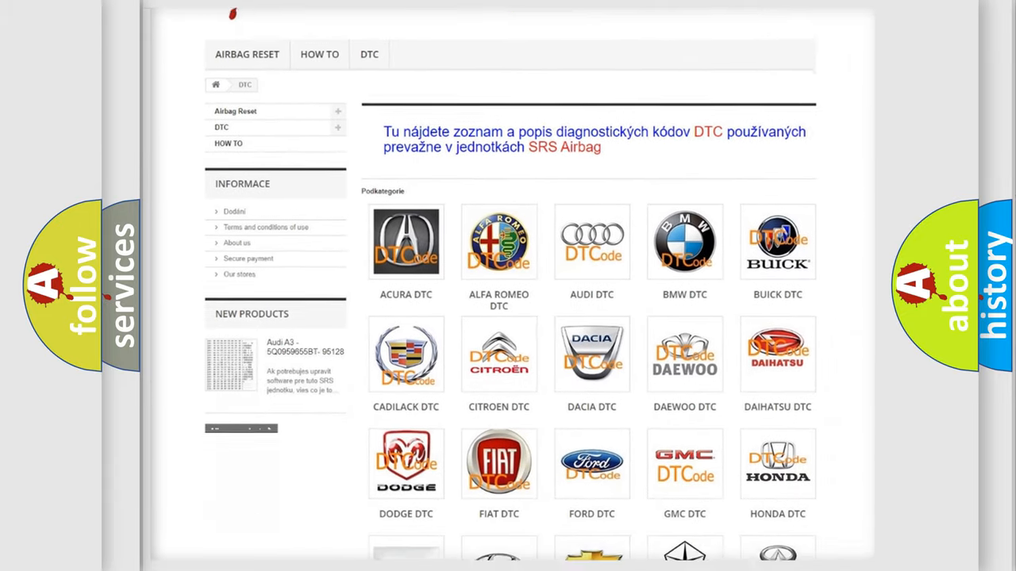
scroll(down, 3)
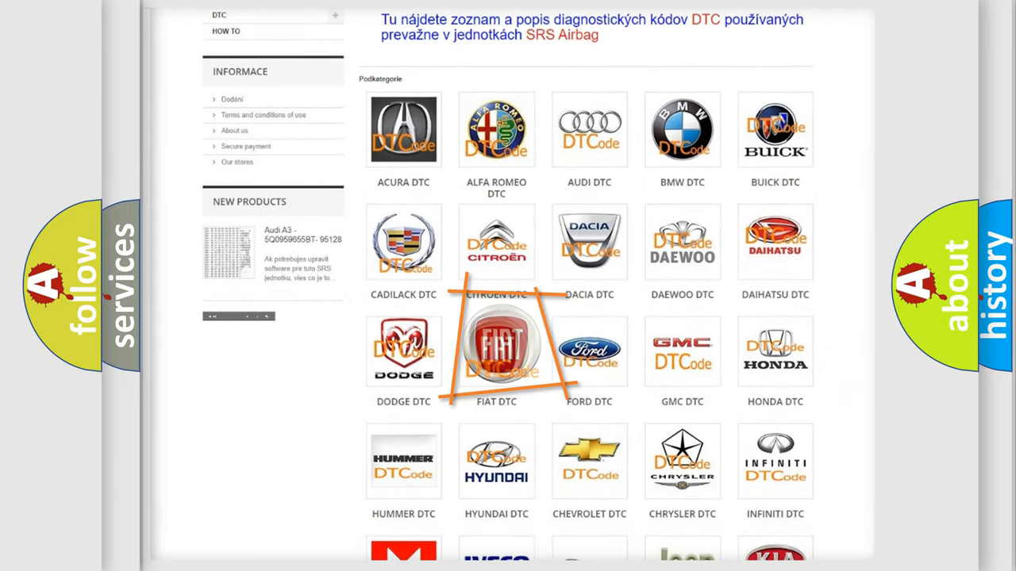